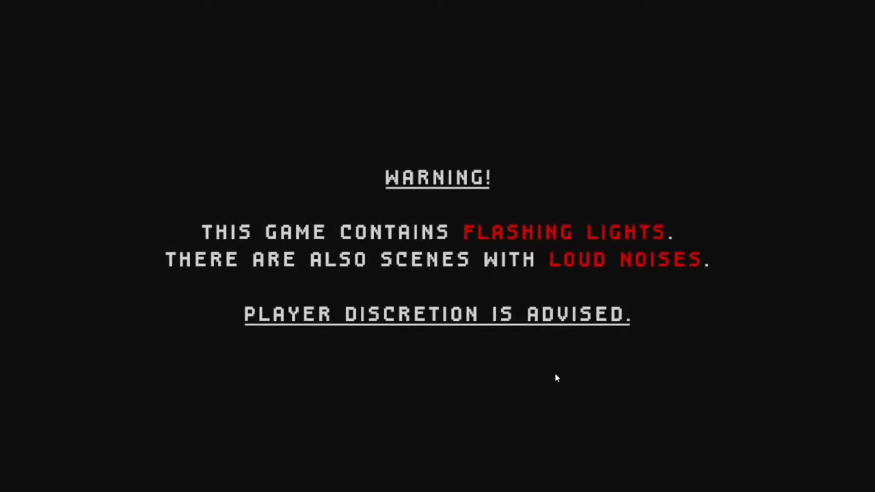
mouse_move(658, 257)
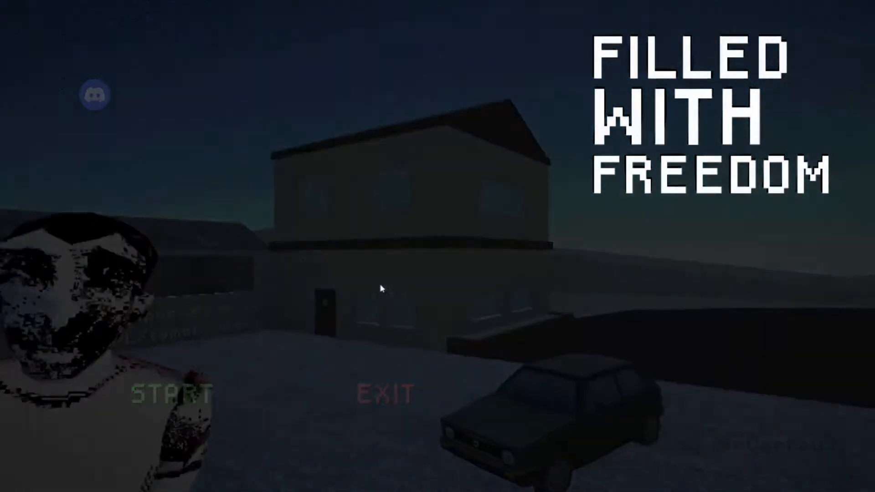
left_click(170, 394)
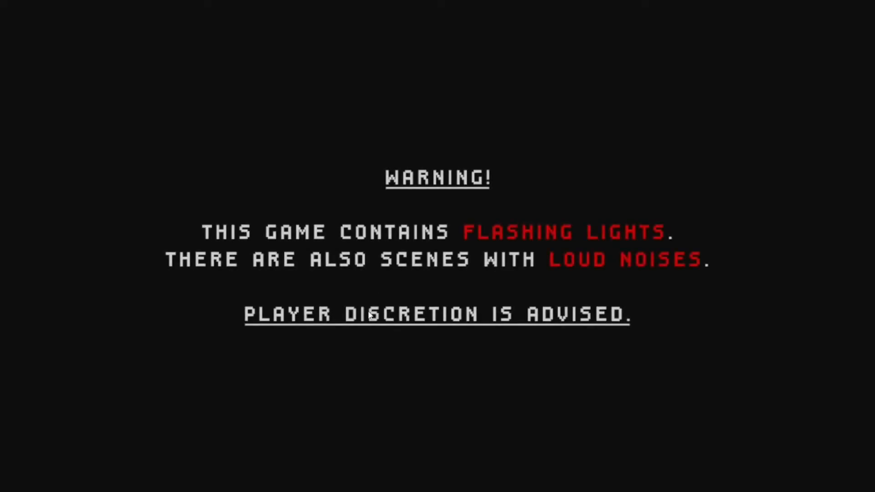
mouse_move(373, 297)
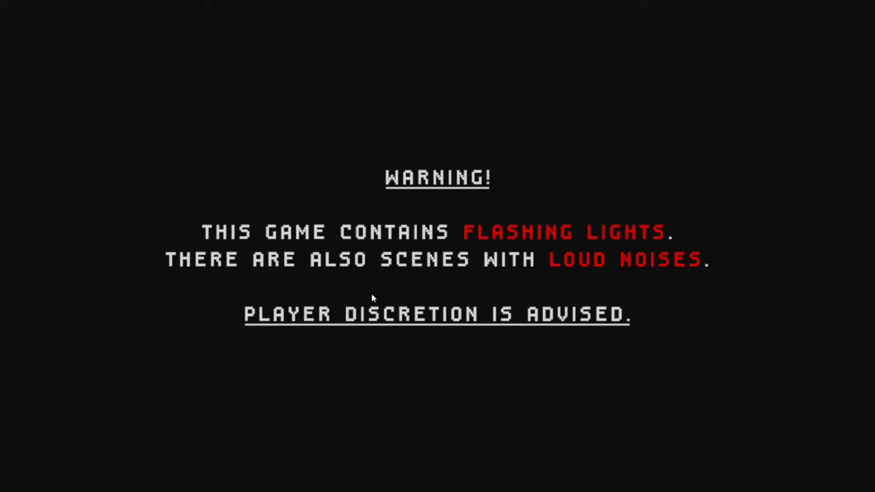